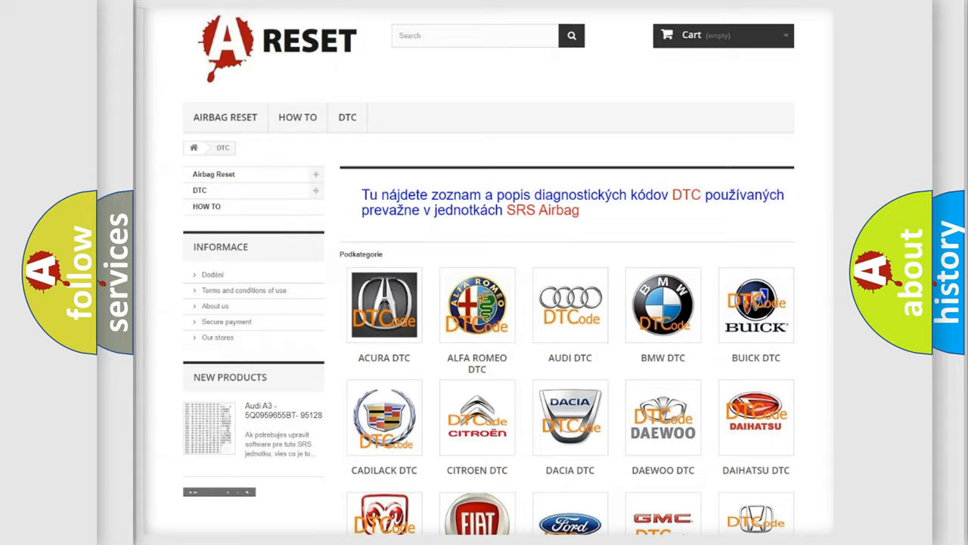
# Open the Dodge DTC tile and scroll through its B-series airbag code list and back up.
pyautogui.scroll(-3)
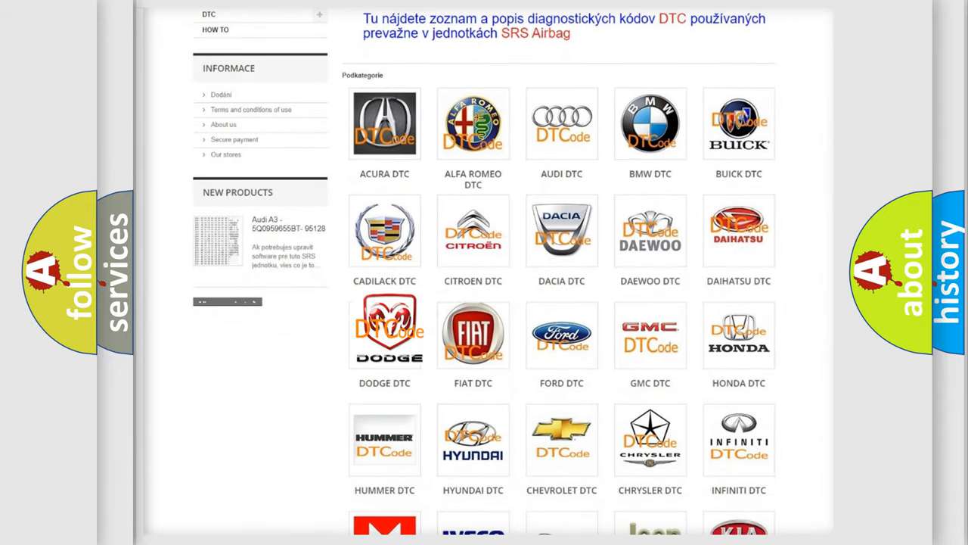
pyautogui.click(384, 330)
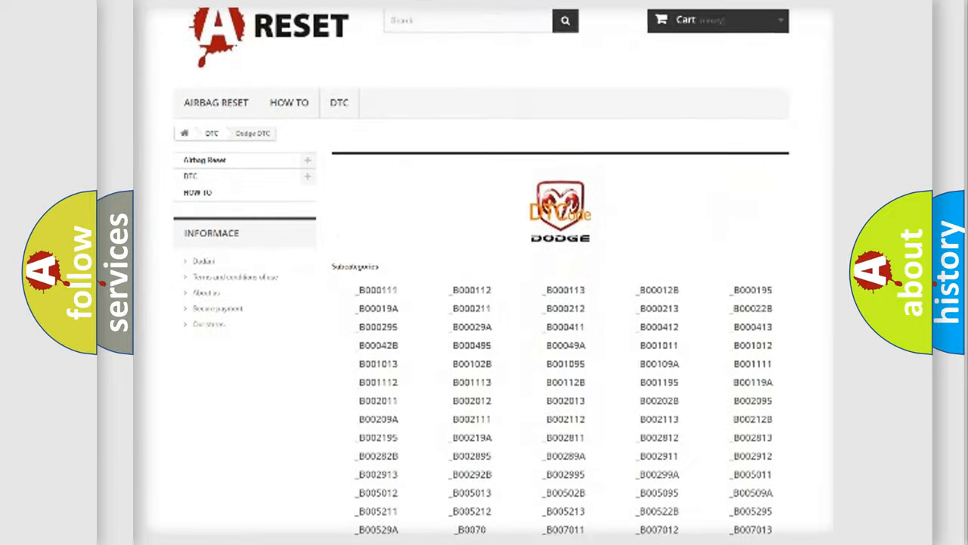
pyautogui.scroll(-3)
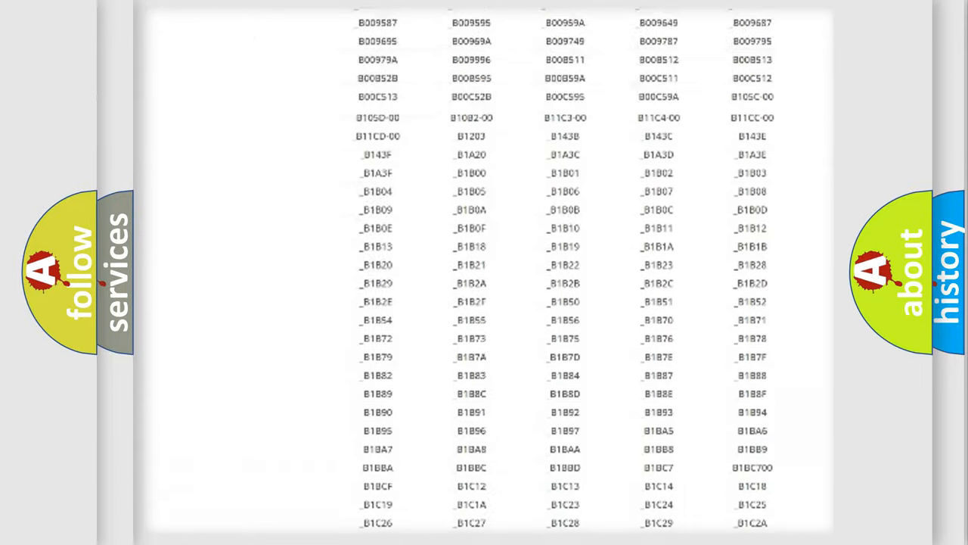
pyautogui.scroll(3)
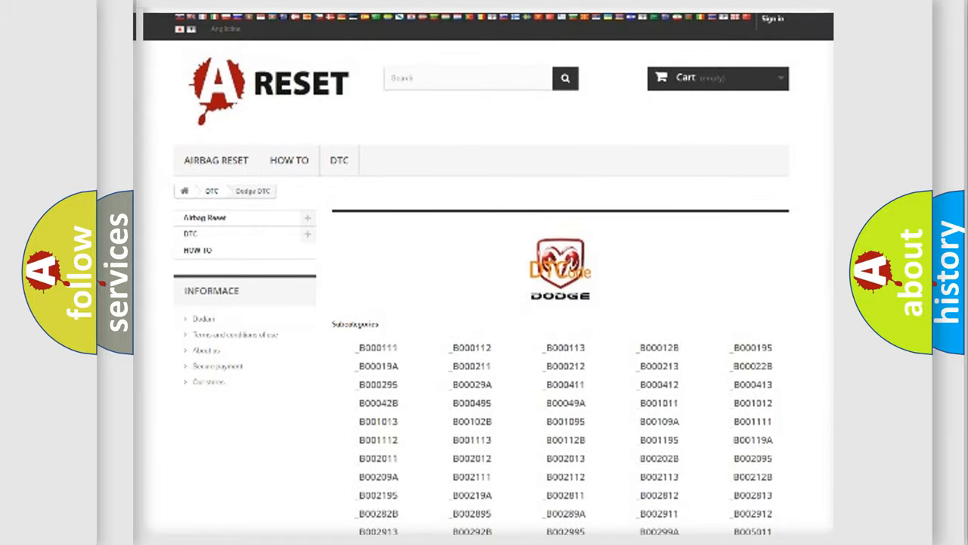